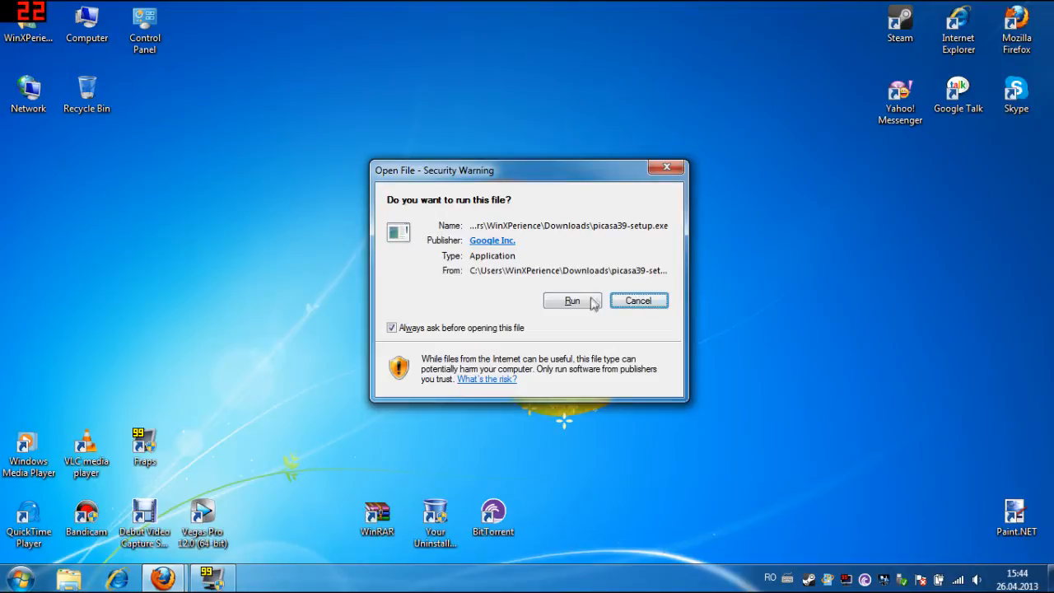
mouse_move(573, 299)
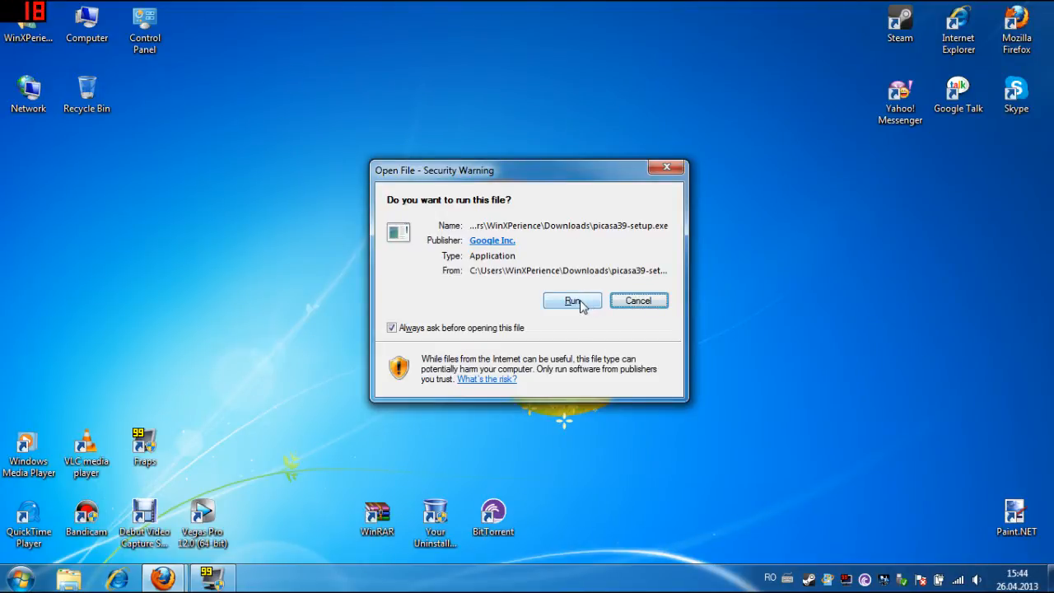
- Allow picasa39-setup.exe to run from the security warning so the Picasa 3 installer starts
click(574, 300)
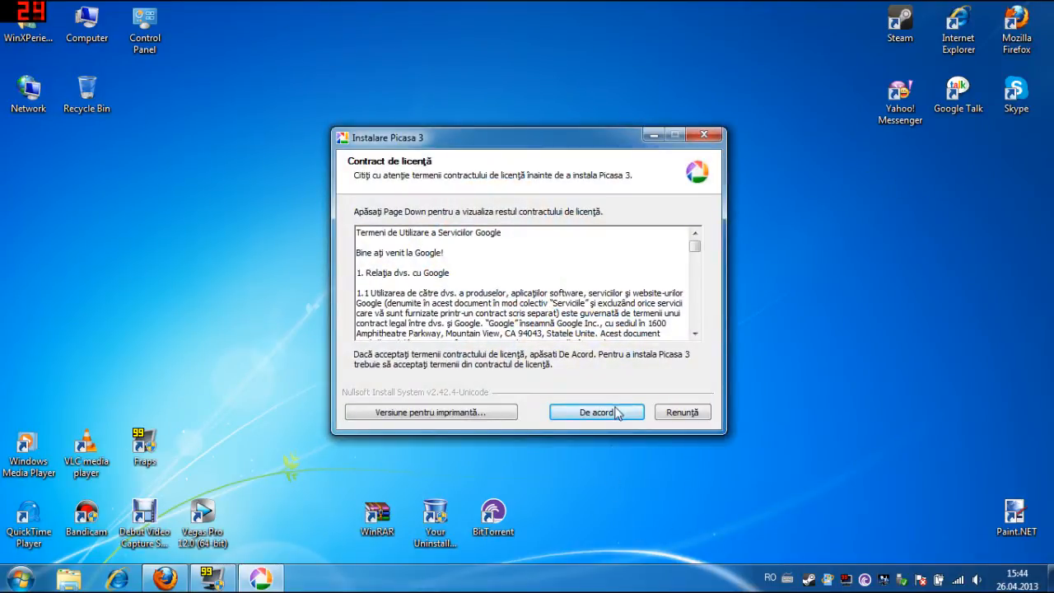
- Agree to the Picasa 3 licence terms, reaching the destination folder page with the default Program Files path
click(597, 411)
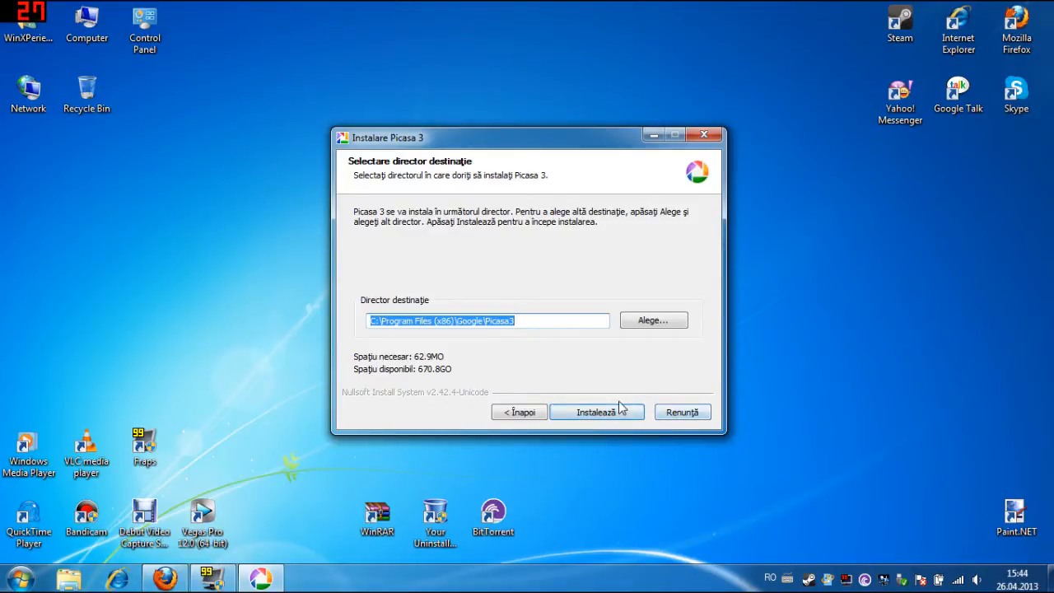
mouse_move(596, 412)
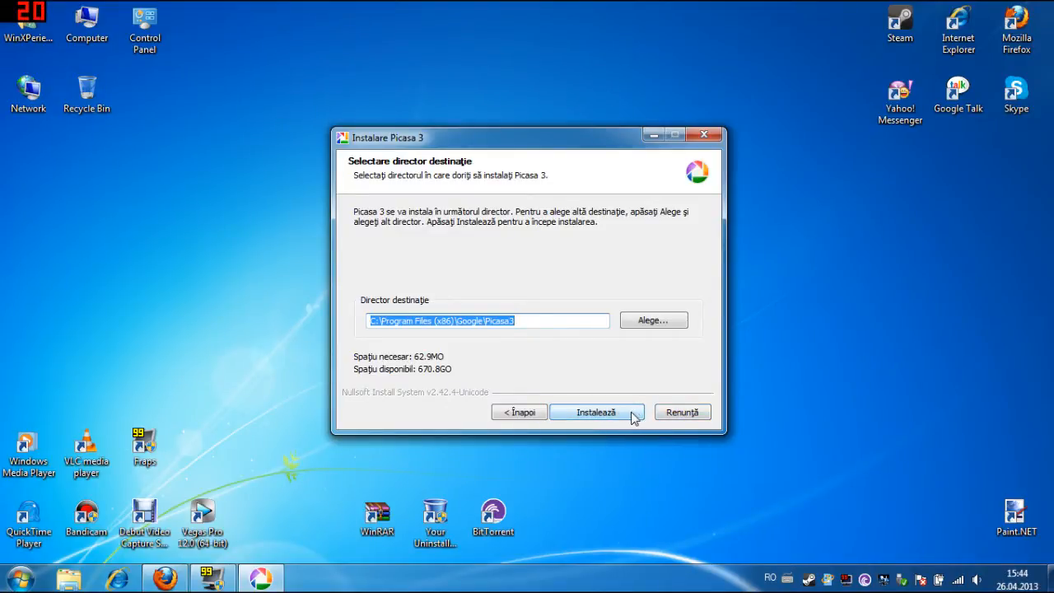
- Install Picasa 3 into the default Program Files folder and close the installer when it completes
click(596, 411)
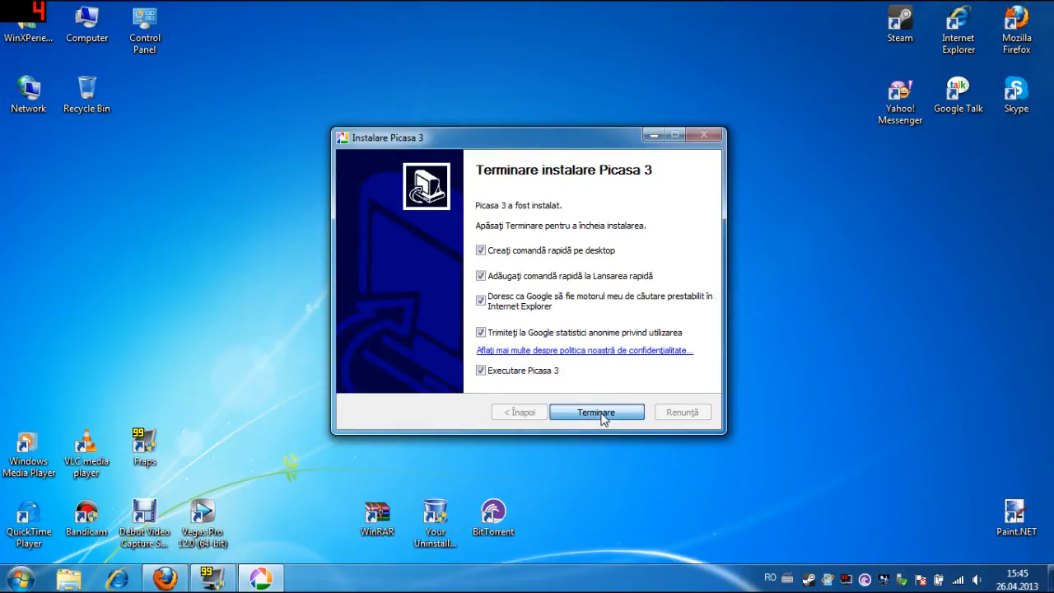
click(597, 411)
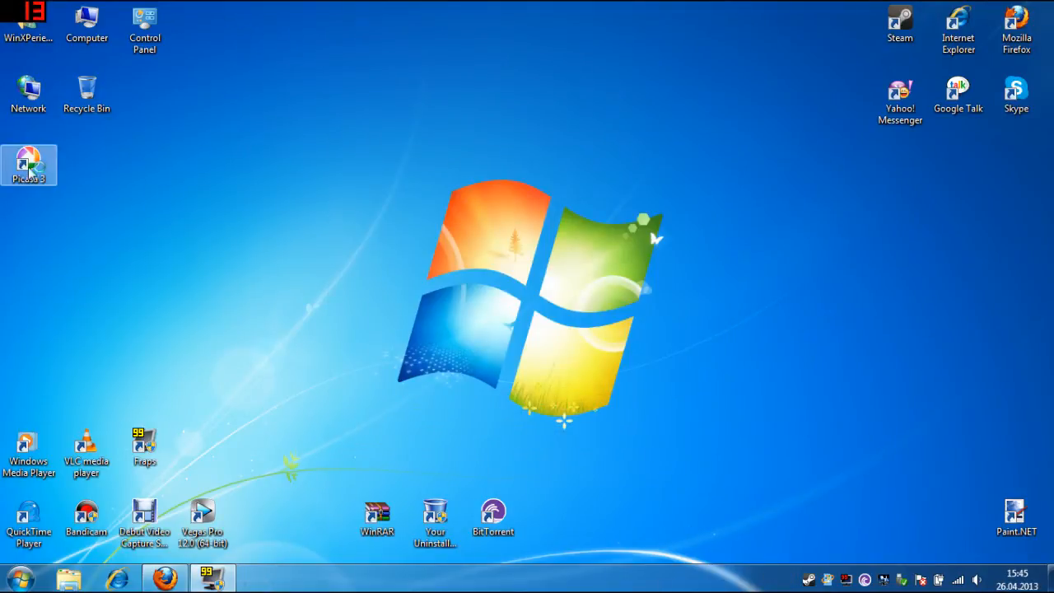
- Move the Picasa 3 shortcut beside the Windows logo and launch Picasa from it
drag(30, 164, 725, 305)
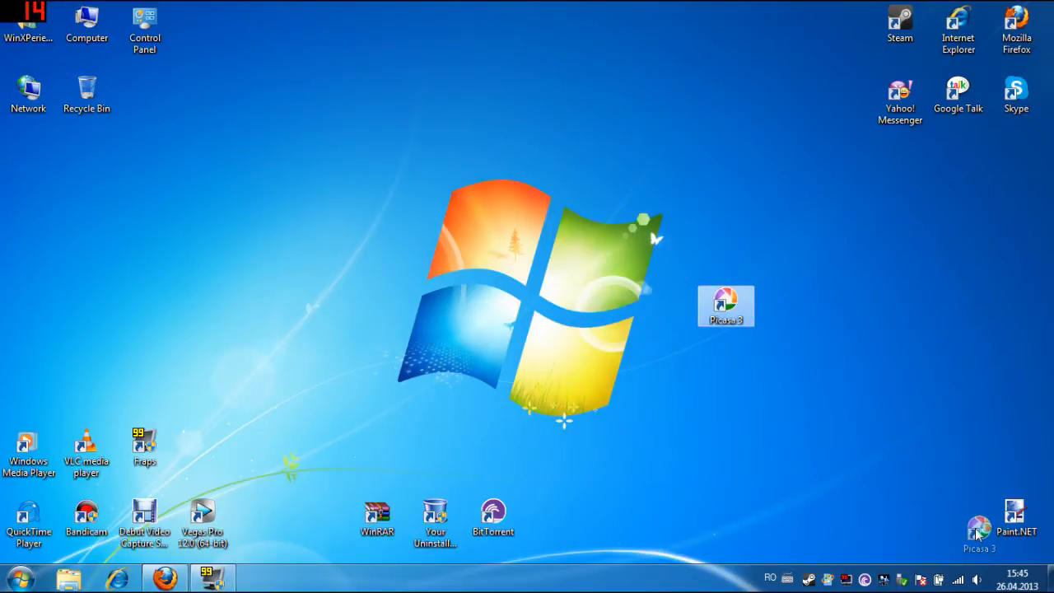
double_click(724, 304)
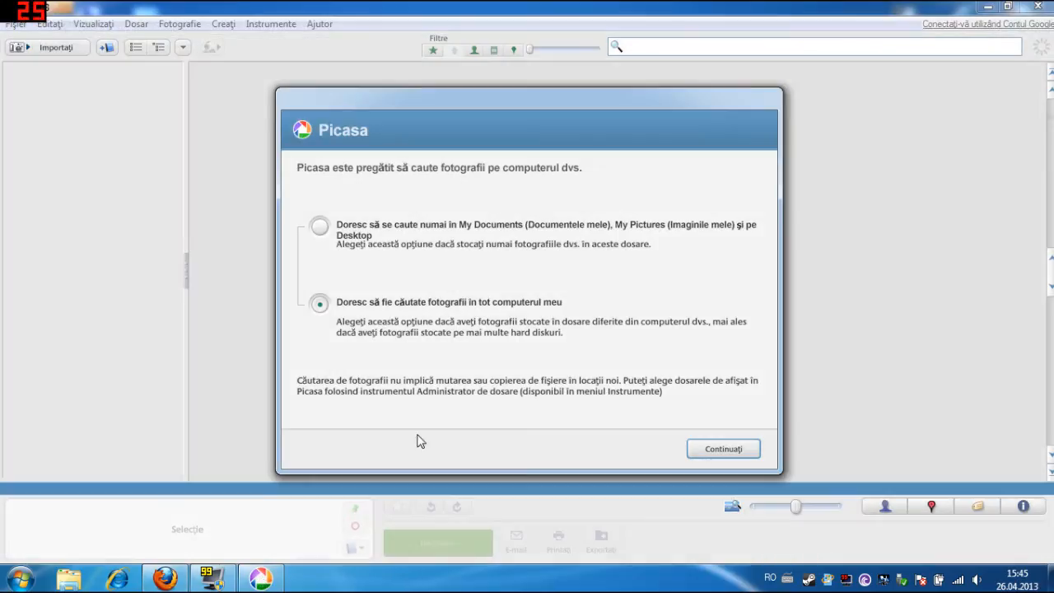
mouse_move(869, 366)
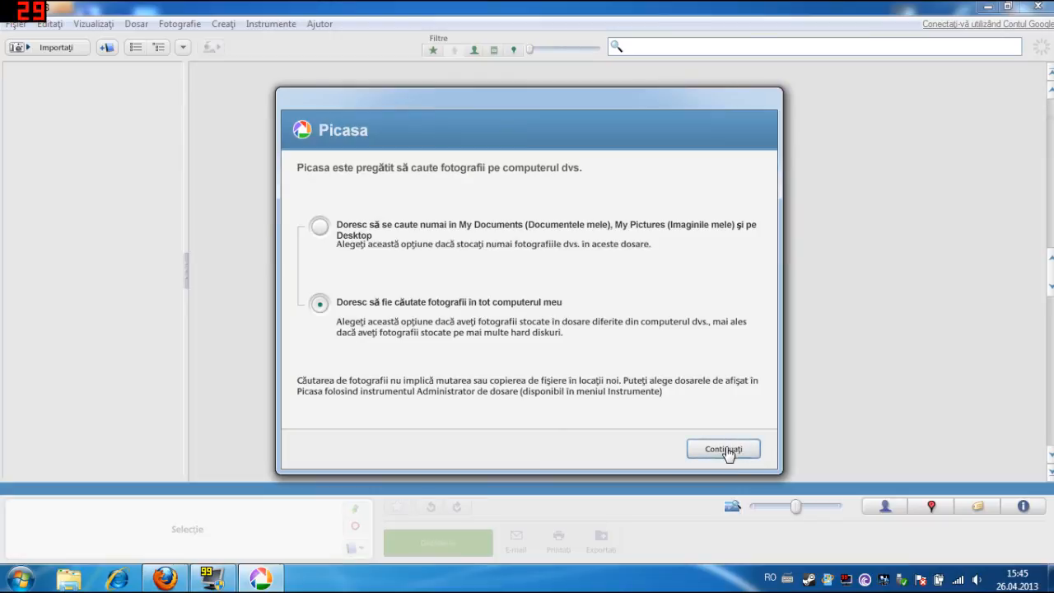
- Run the whole-computer photo search and finish the photo viewer configuration, filling the library with folders
click(723, 448)
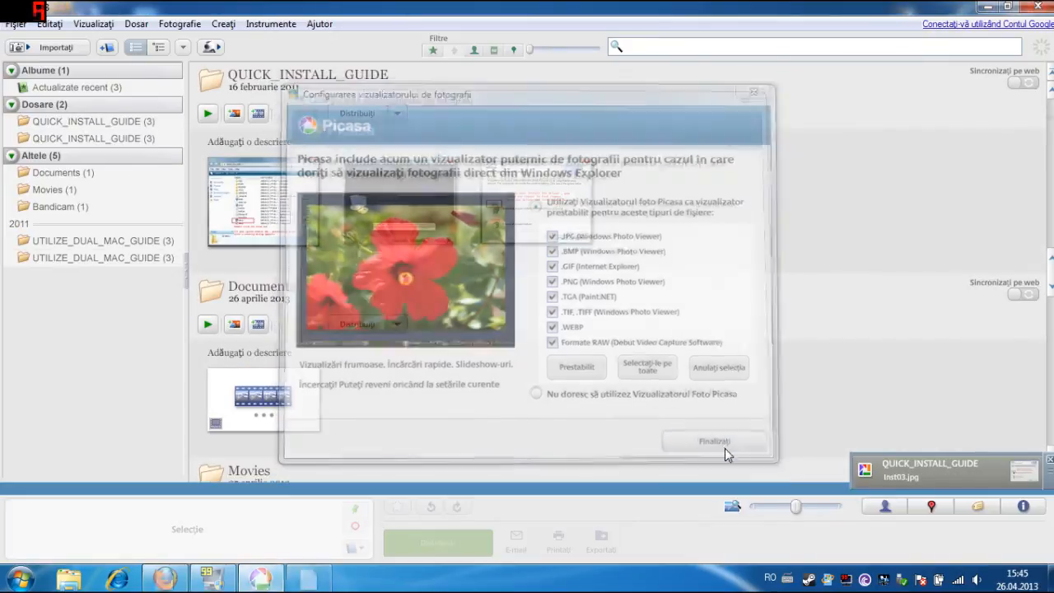
click(715, 441)
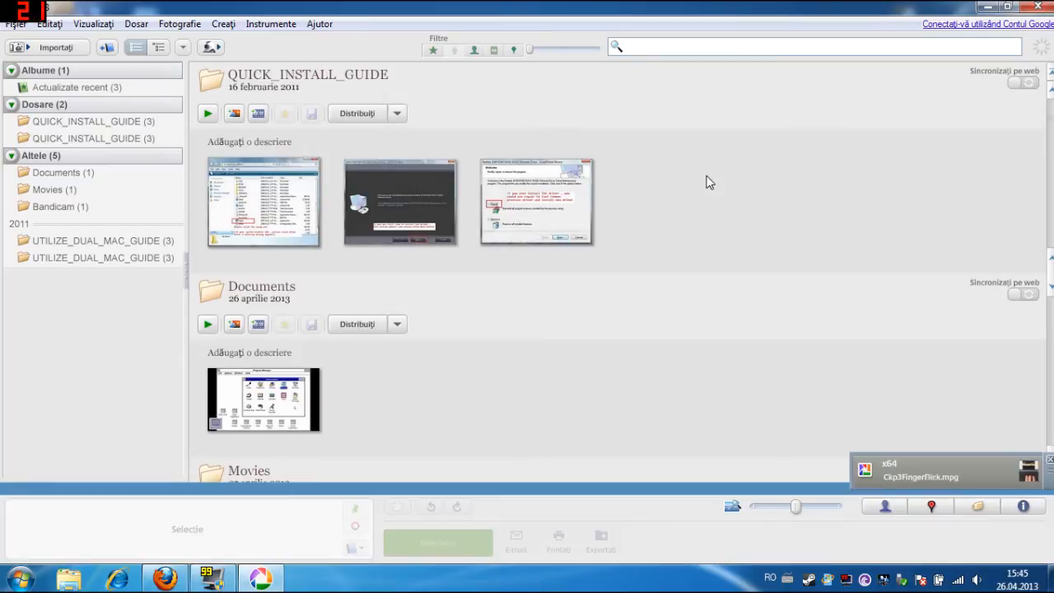
- Browse further down the scanned guide folders, then bring up the Ajutor (Help) menu
scroll(down, 3)
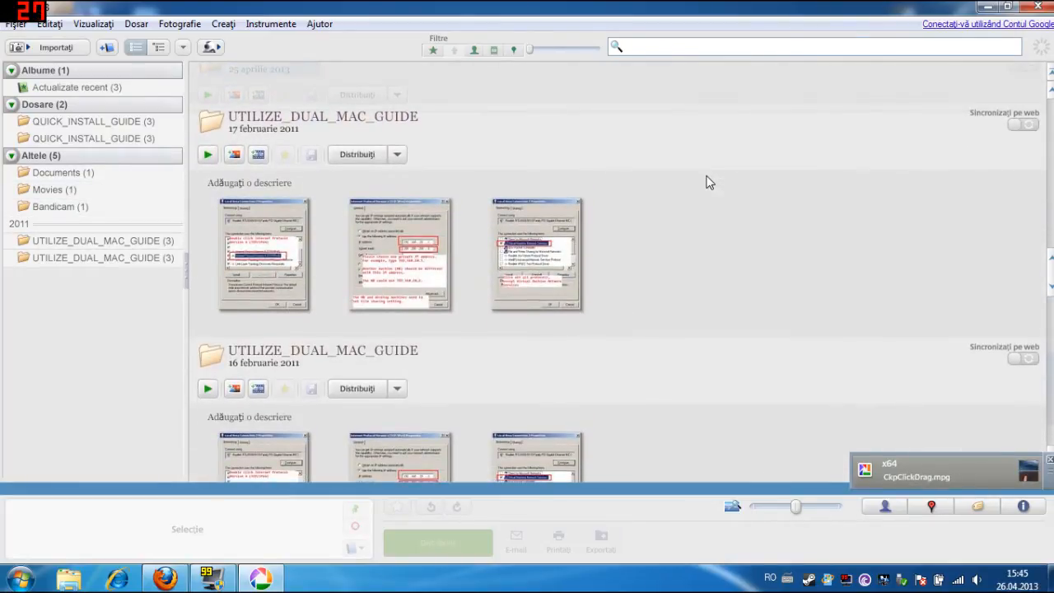
scroll(down, 3)
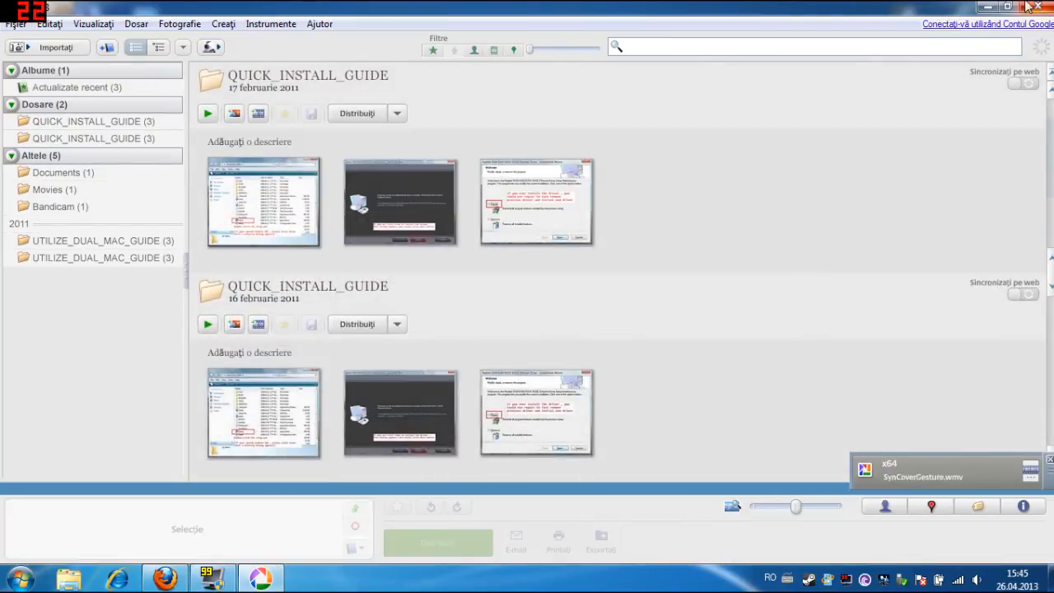
click(319, 23)
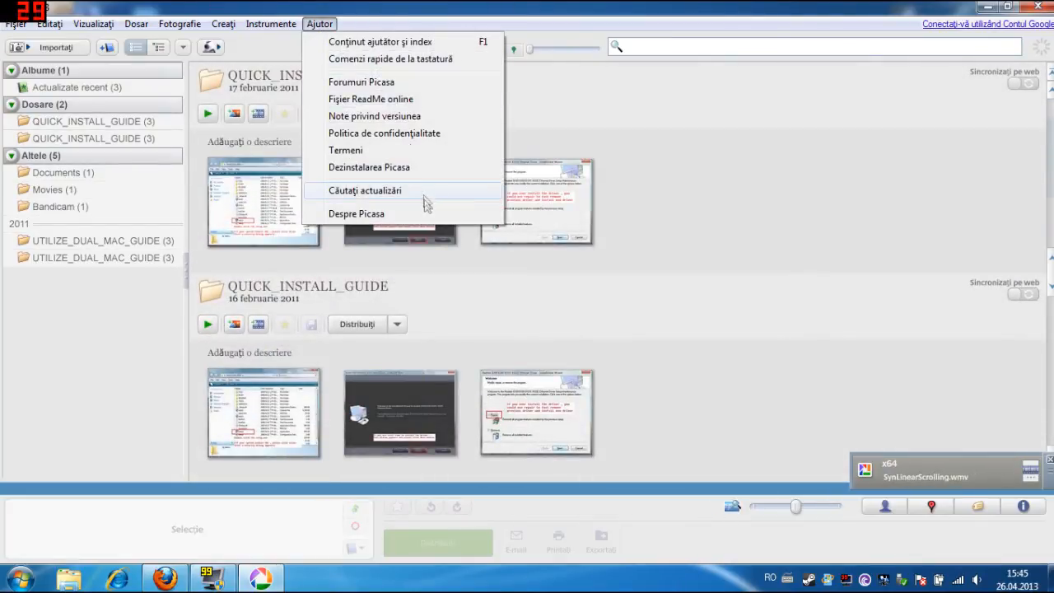
- Show Despre Picasa, confirming version 3.9.0 build 136.20 is installed
click(356, 214)
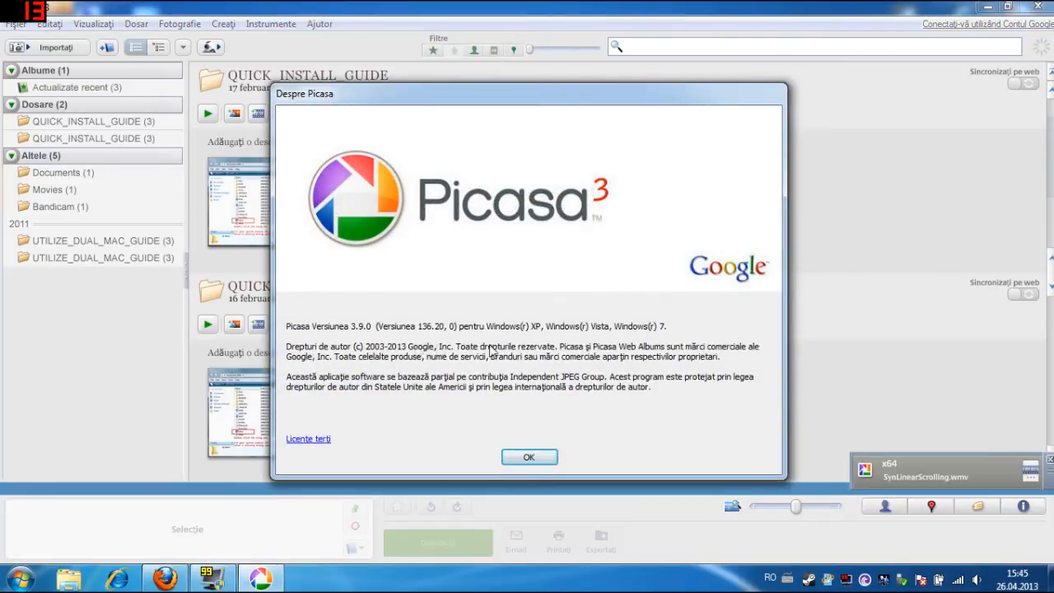
mouse_move(412, 332)
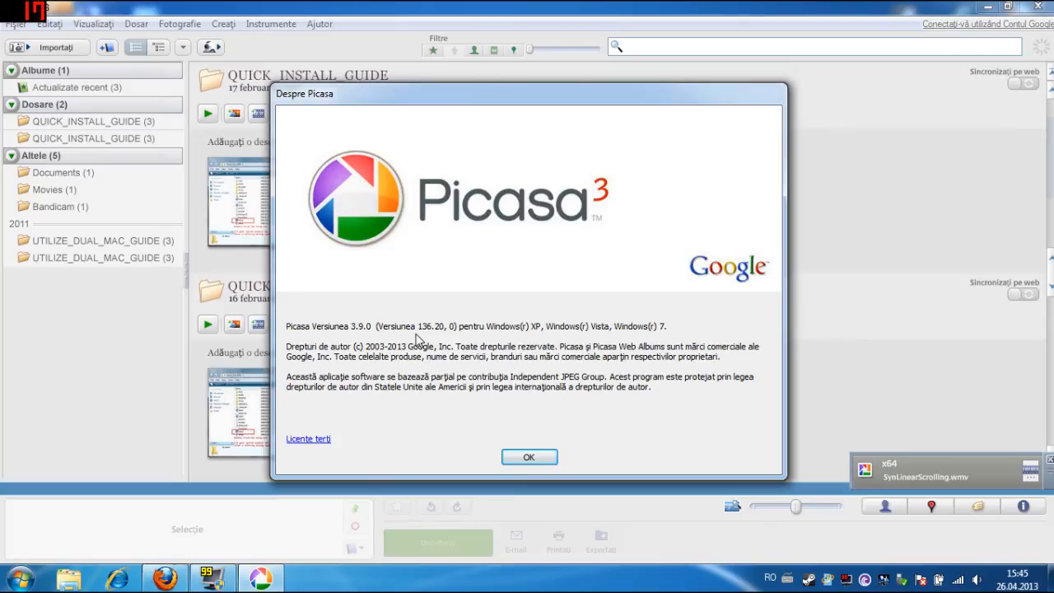
mouse_move(437, 341)
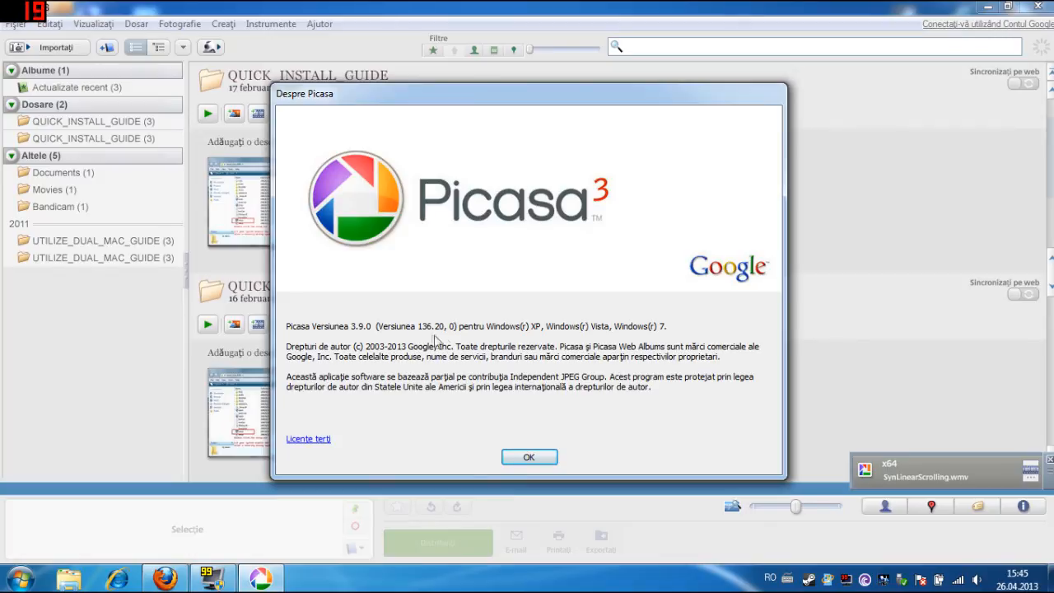
mouse_move(672, 333)
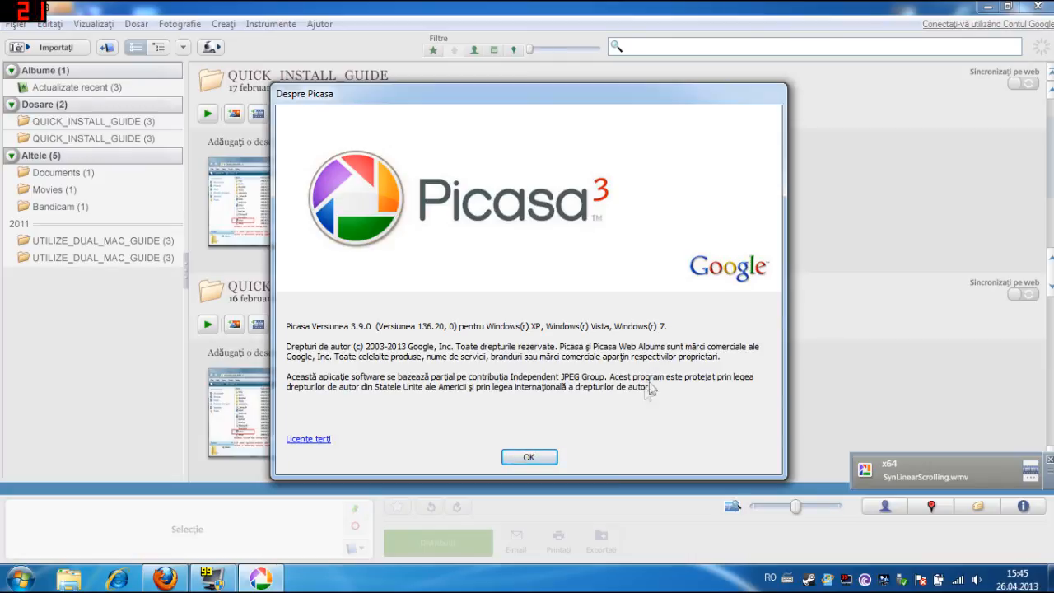
mouse_move(678, 323)
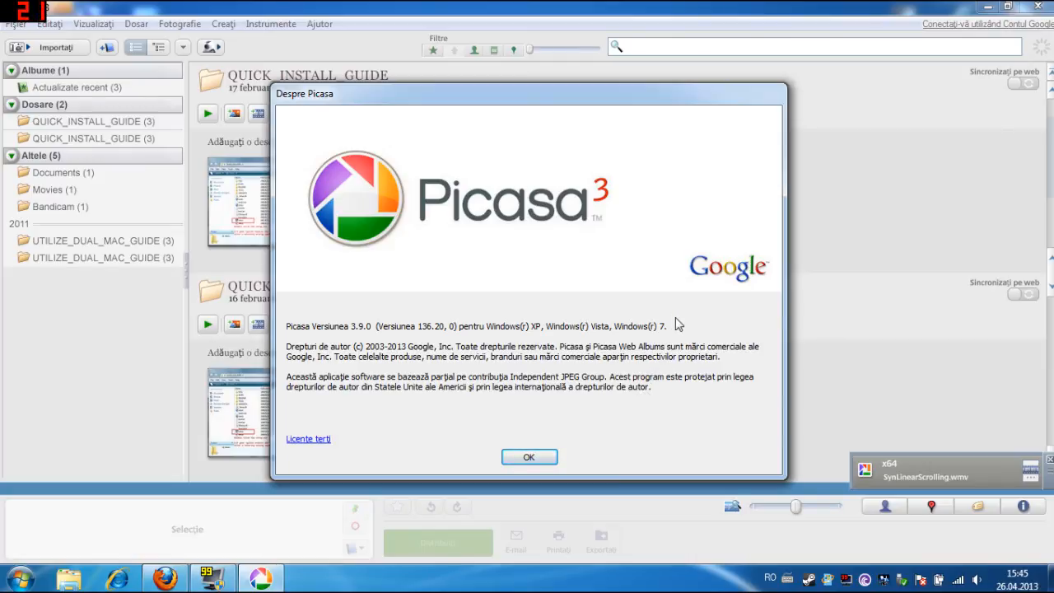
mouse_move(695, 322)
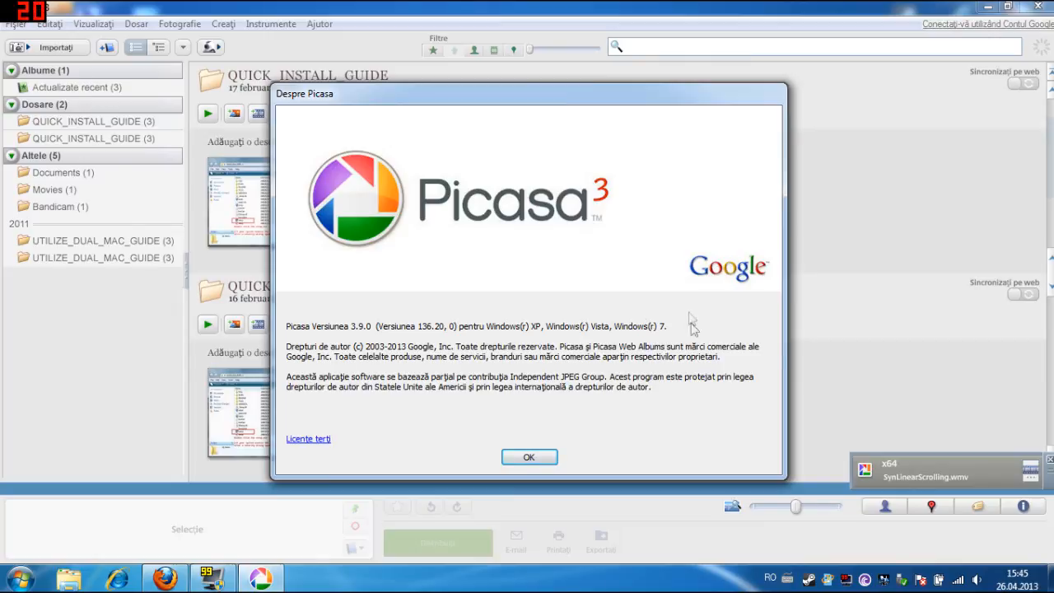